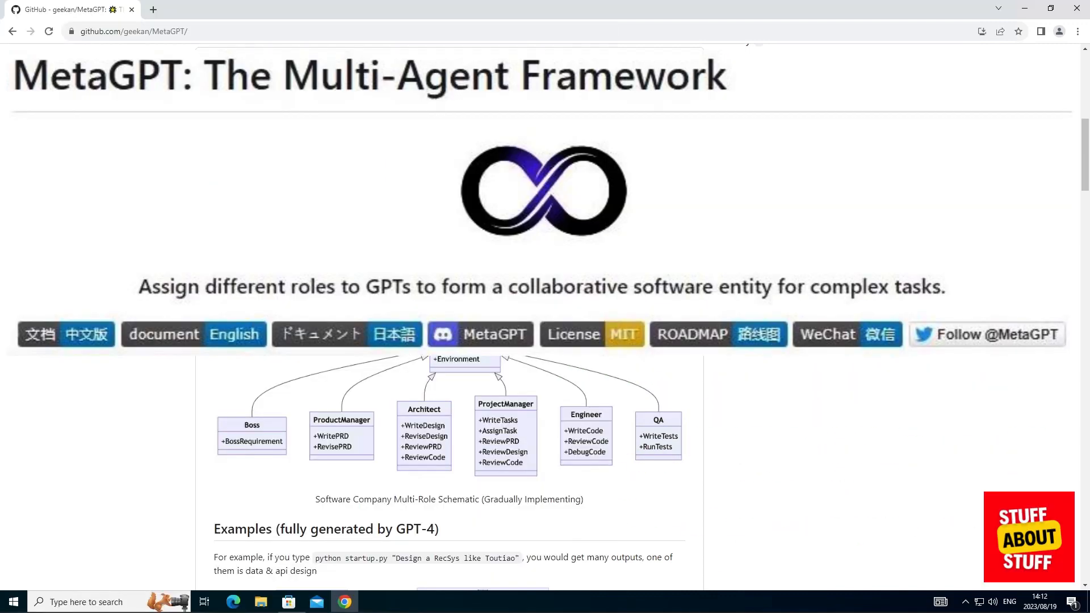
Place the final O in the middle-right square to win the Tic Tac Toe game
{"action": "scroll", "scroll_direction": "up", "scroll_amount": 3}
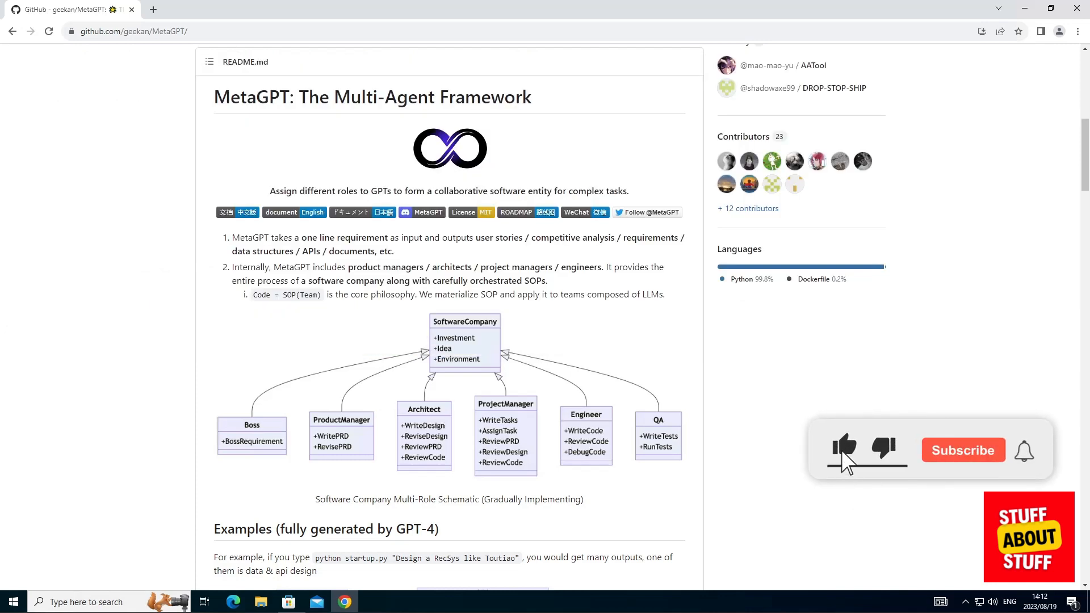
{"action": "left_click", "coordinate": [962, 449]}
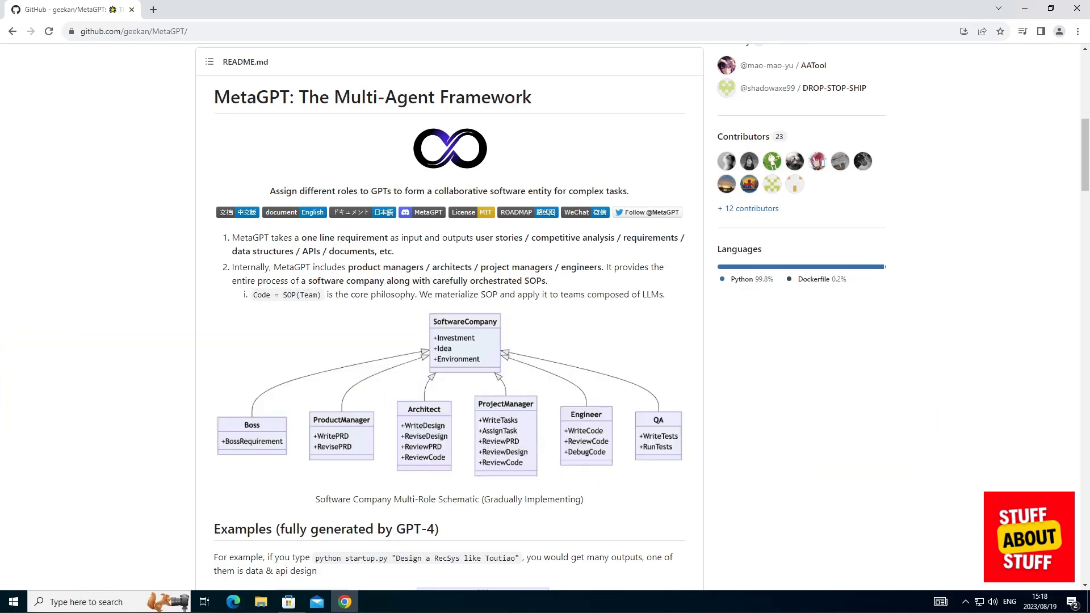
{"action": "left_click", "coordinate": [177, 602]}
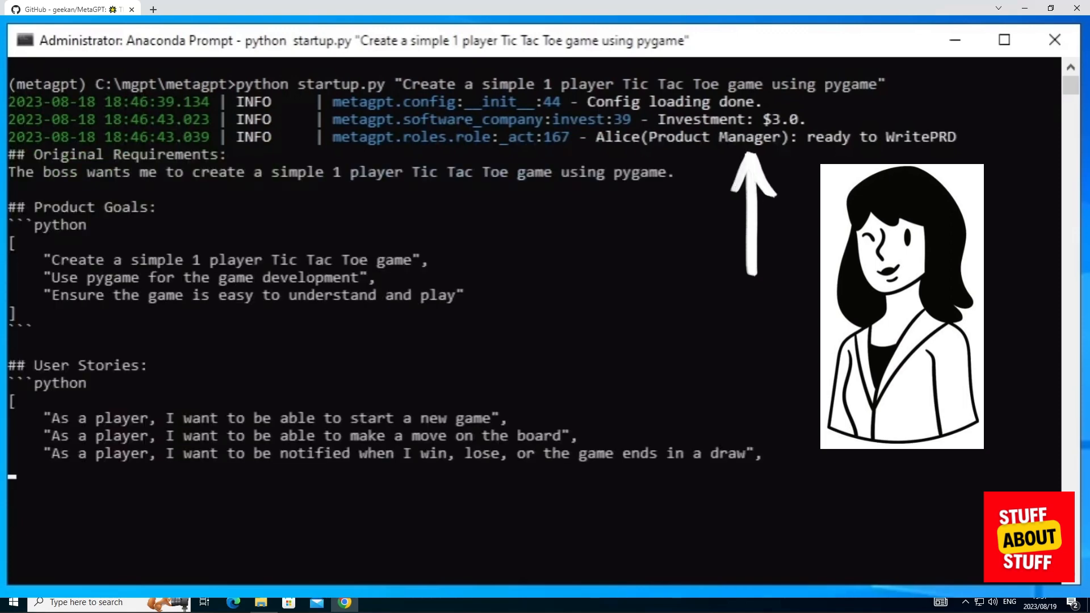
{"action": "scroll", "scroll_direction": "down", "scroll_amount": 3}
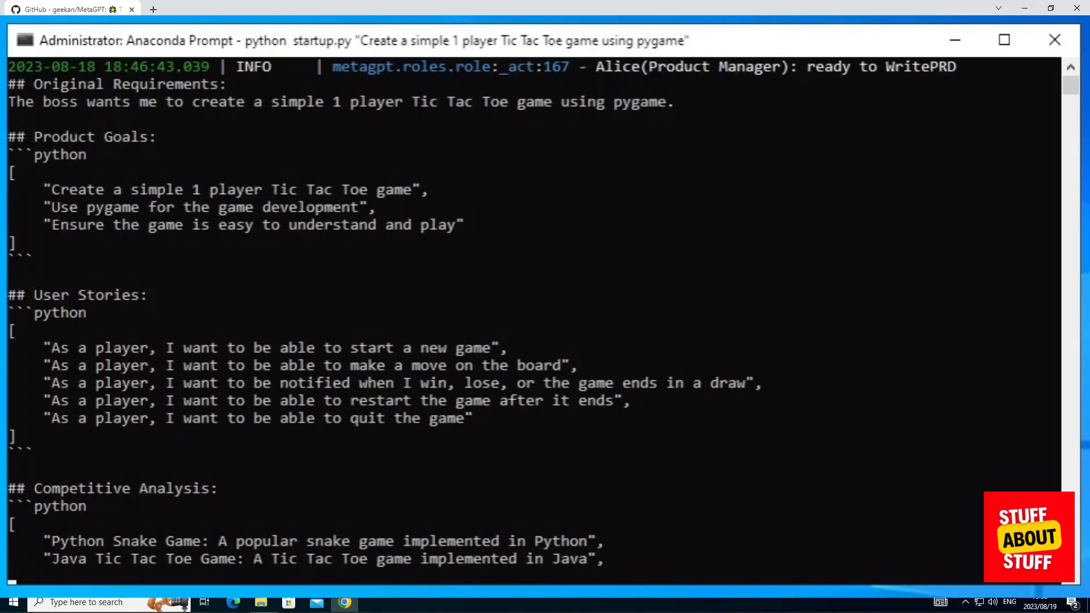
{"action": "scroll", "scroll_direction": "down", "scroll_amount": 3}
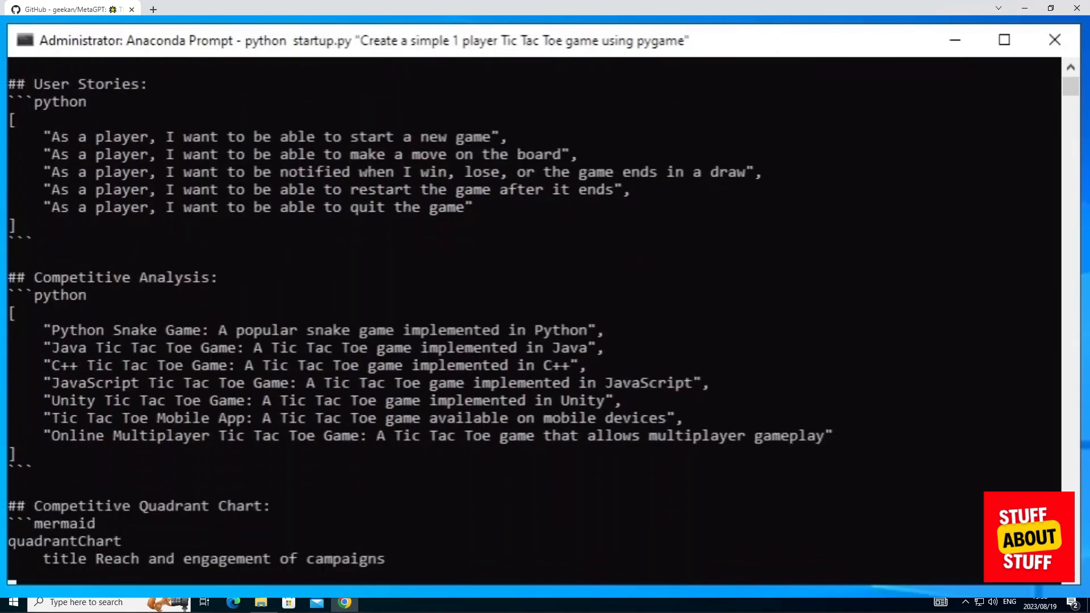
{"action": "scroll", "scroll_direction": "down", "scroll_amount": 3}
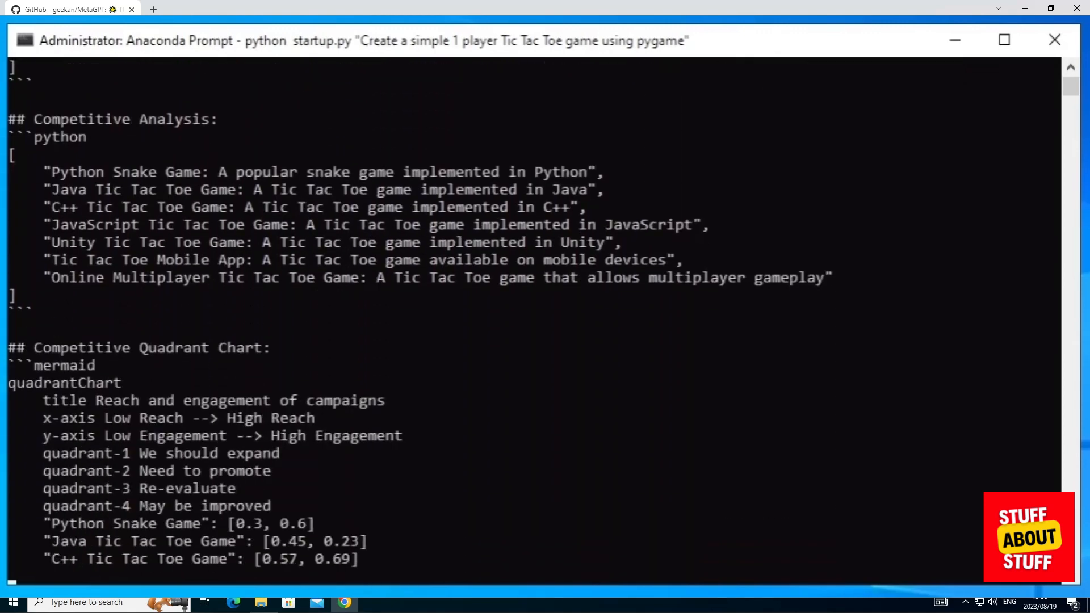
{"action": "scroll", "scroll_direction": "down", "scroll_amount": 3}
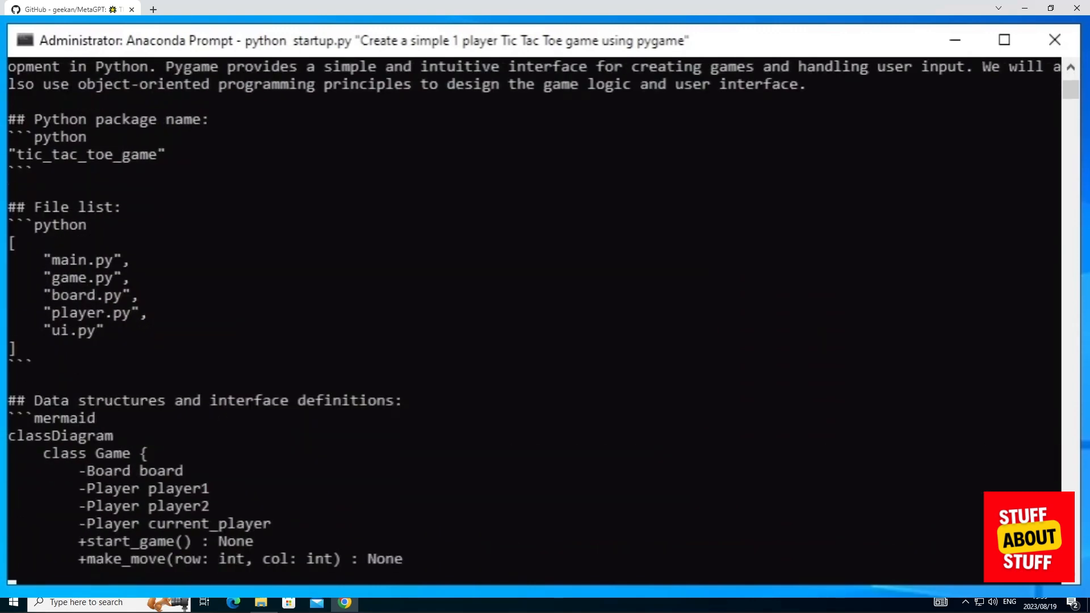
{"action": "scroll", "scroll_direction": "down", "scroll_amount": 3}
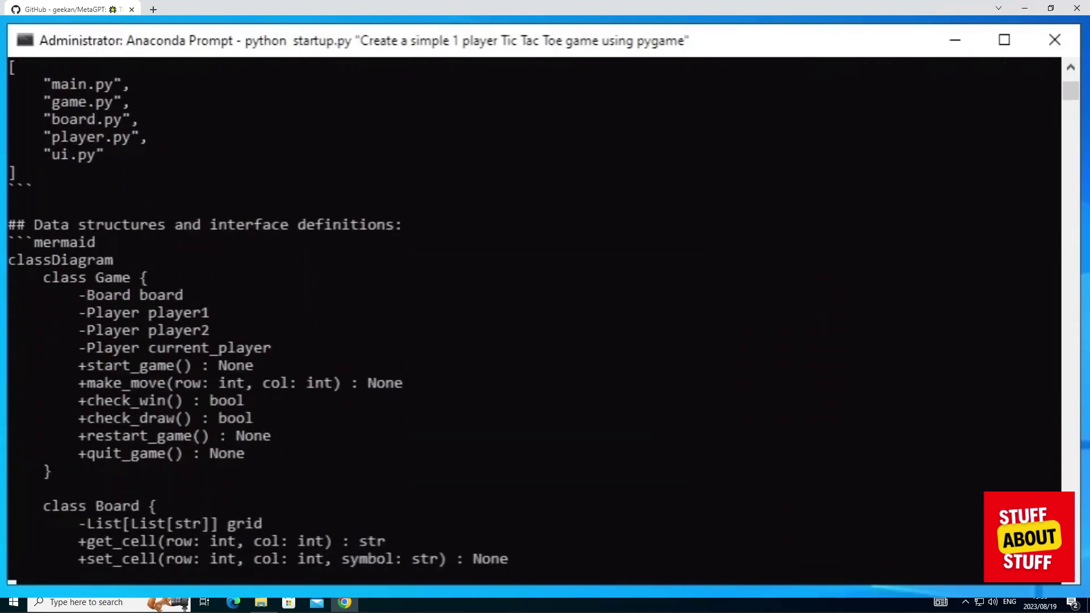
{"action": "scroll", "scroll_direction": "down", "scroll_amount": 3}
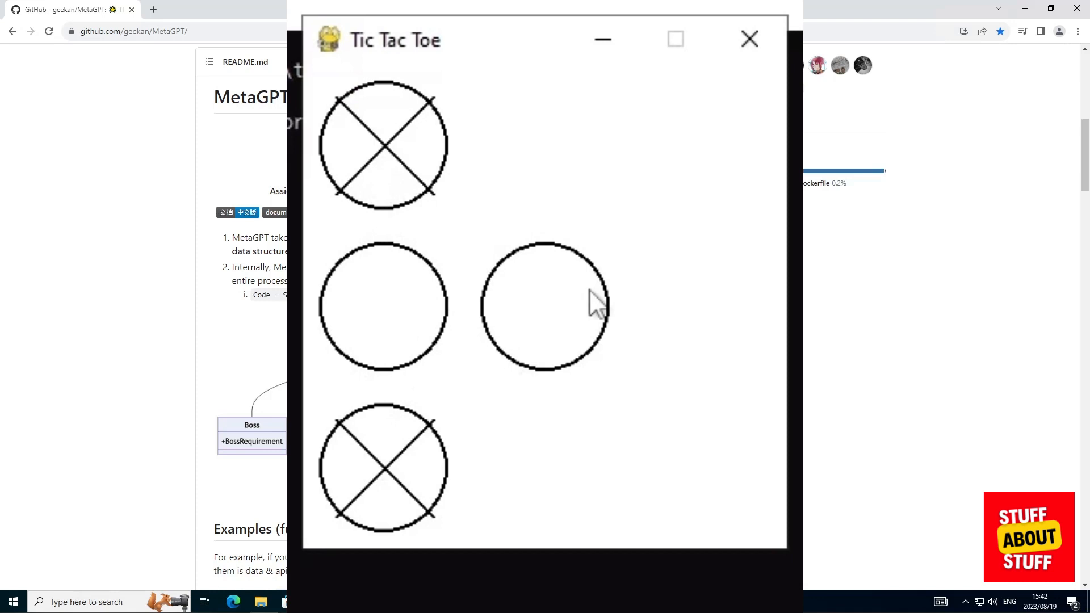
{"action": "left_click", "coordinate": [705, 144]}
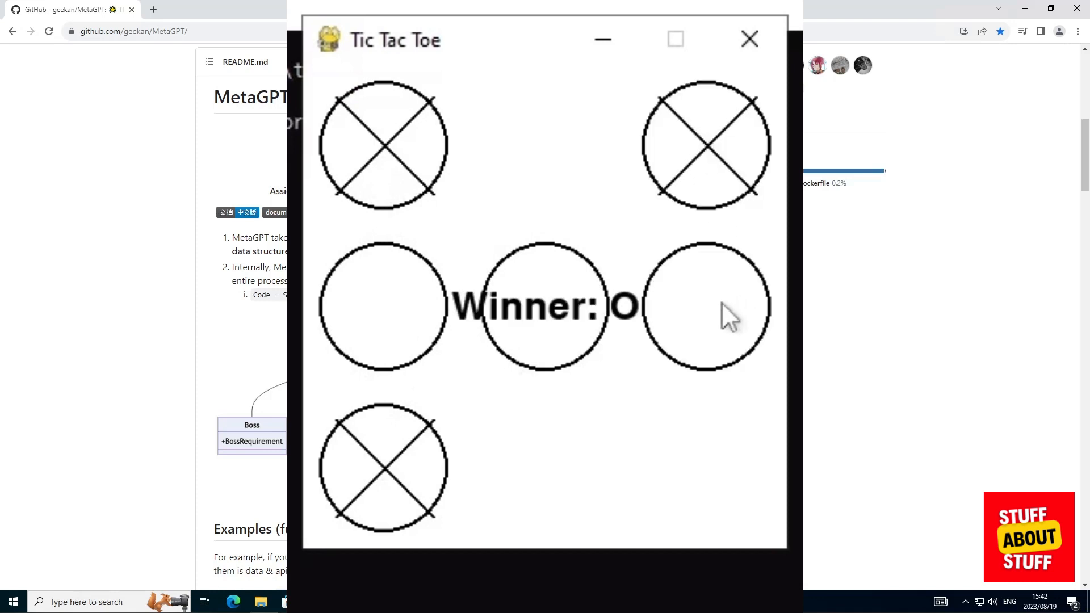
{"action": "left_click", "coordinate": [749, 39]}
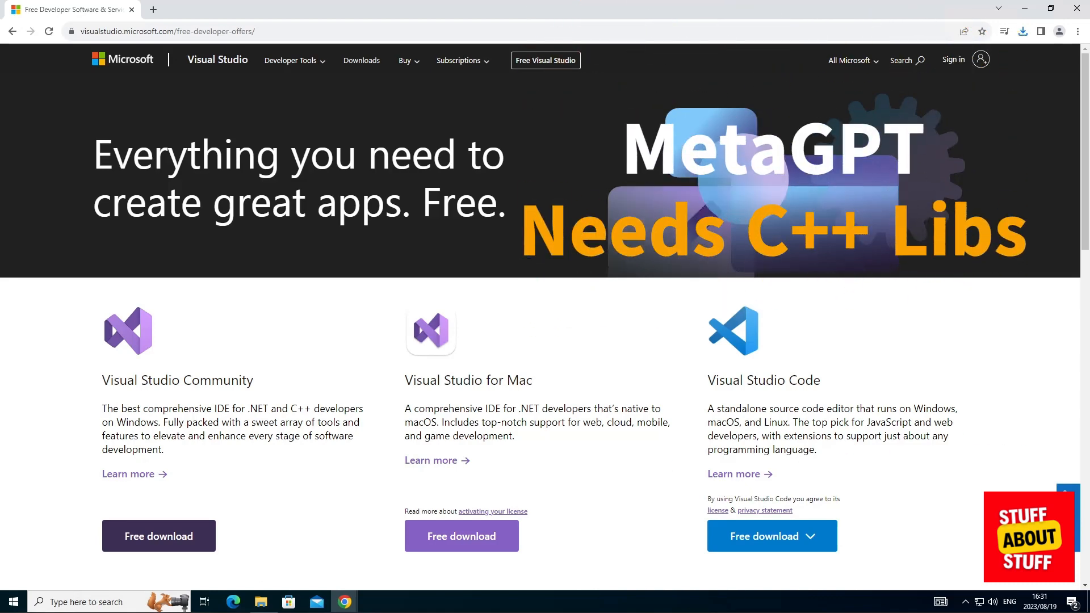
Download the Visual Studio Community installer from the free developer offers page
{"action": "left_click", "coordinate": [158, 536]}
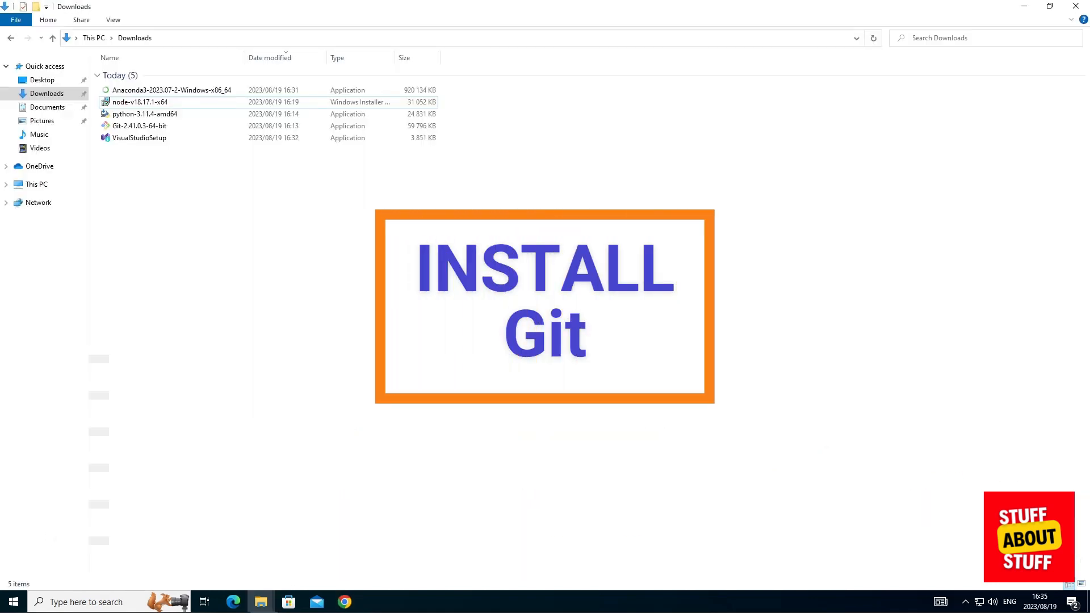
Run Git 2.41.0.3 setup with its default editor, then launch the Python 3.11.4 installer
{"action": "double_click", "coordinate": [139, 126]}
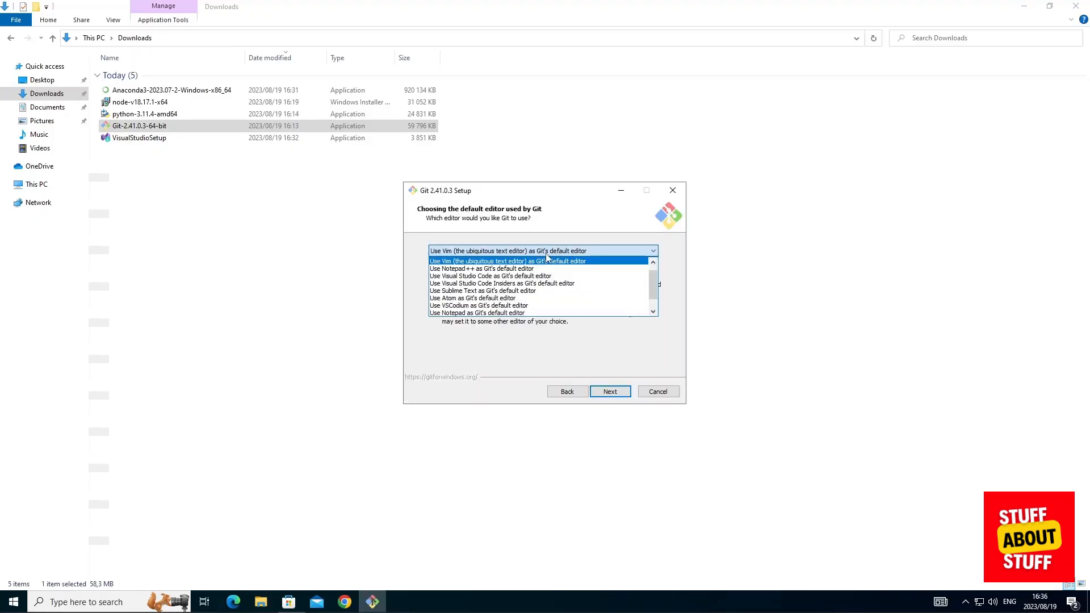
{"action": "left_click", "coordinate": [609, 391]}
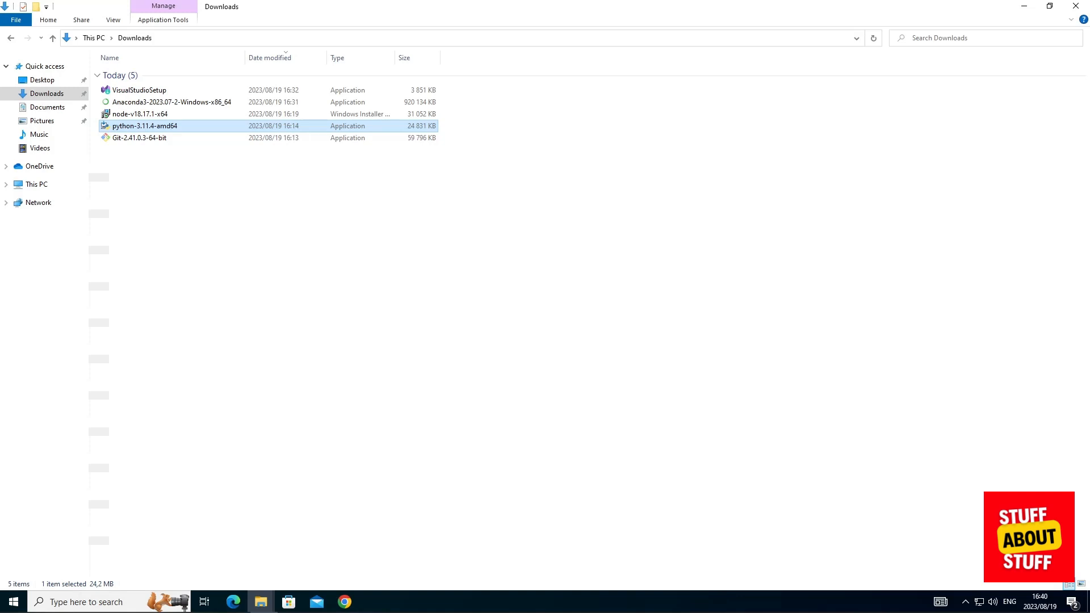
{"action": "double_click", "coordinate": [145, 126]}
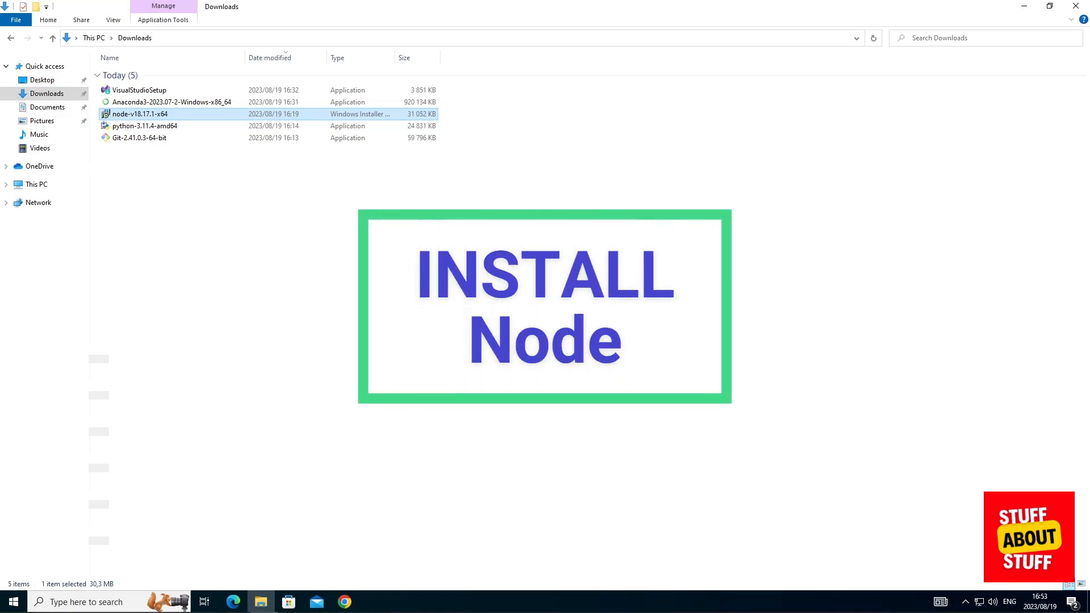
Run the node-v18.17.1-x64 installer, accepting the licence and UAC prompt
{"action": "double_click", "coordinate": [139, 114]}
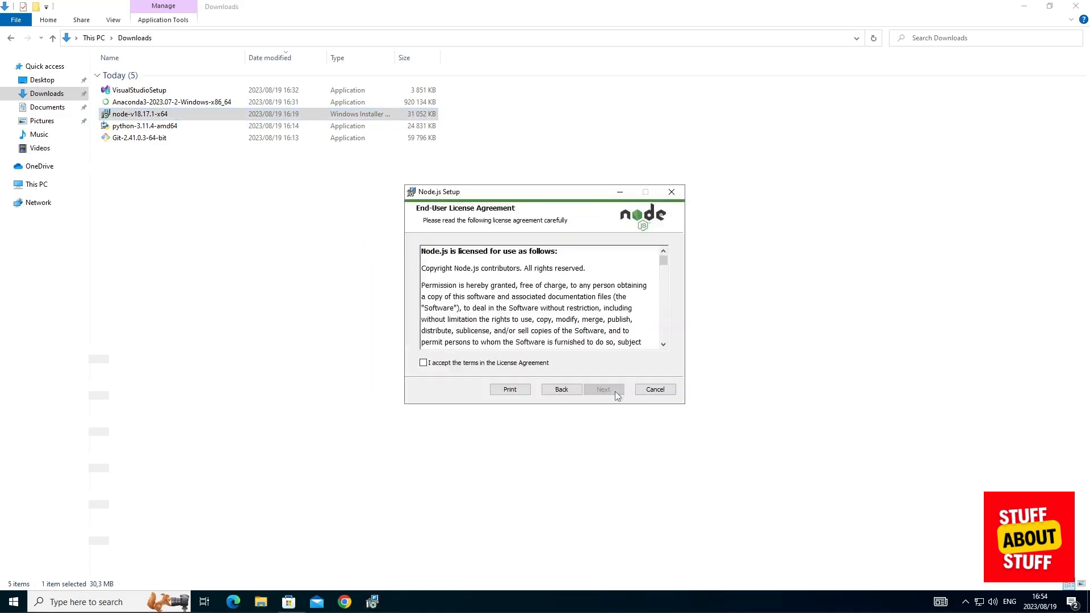
{"action": "left_click", "coordinate": [603, 388]}
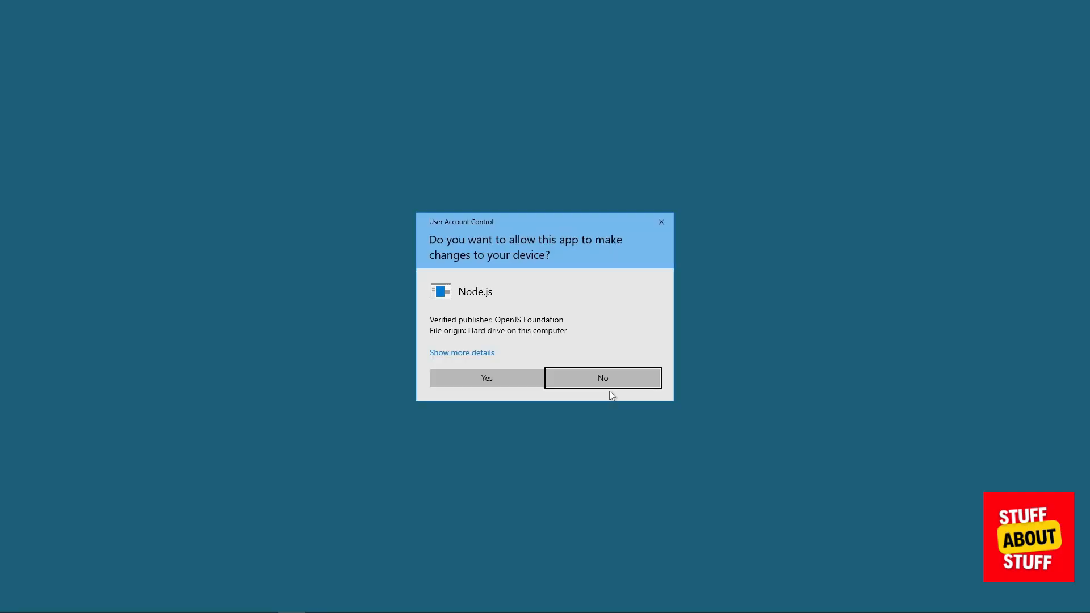
{"action": "left_click", "coordinate": [601, 378]}
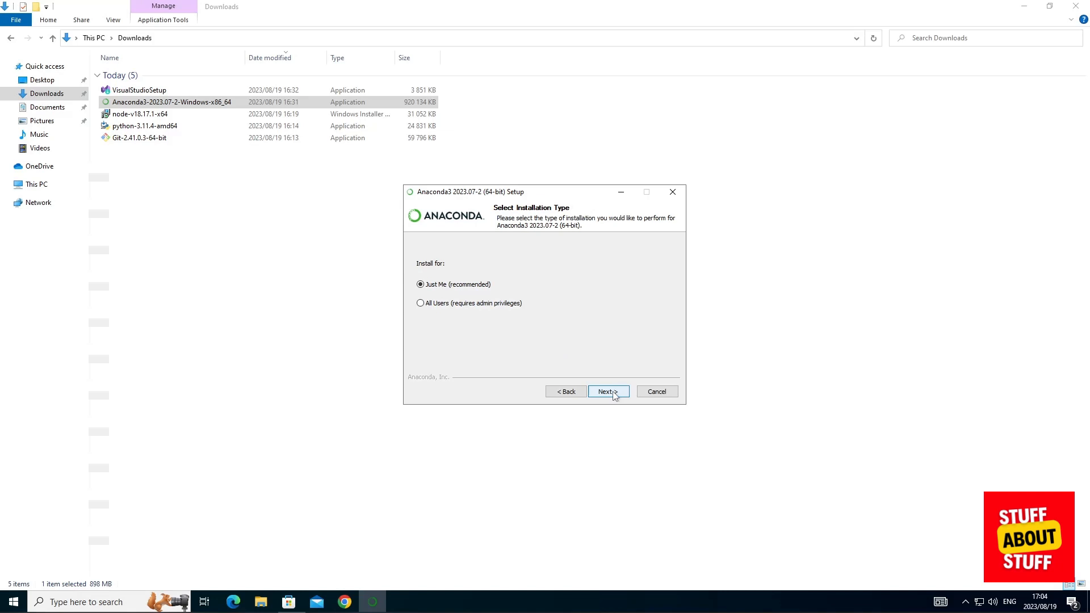
Install Anaconda3 2023.07-2 for Just Me and finish the setup
{"action": "left_click", "coordinate": [607, 391]}
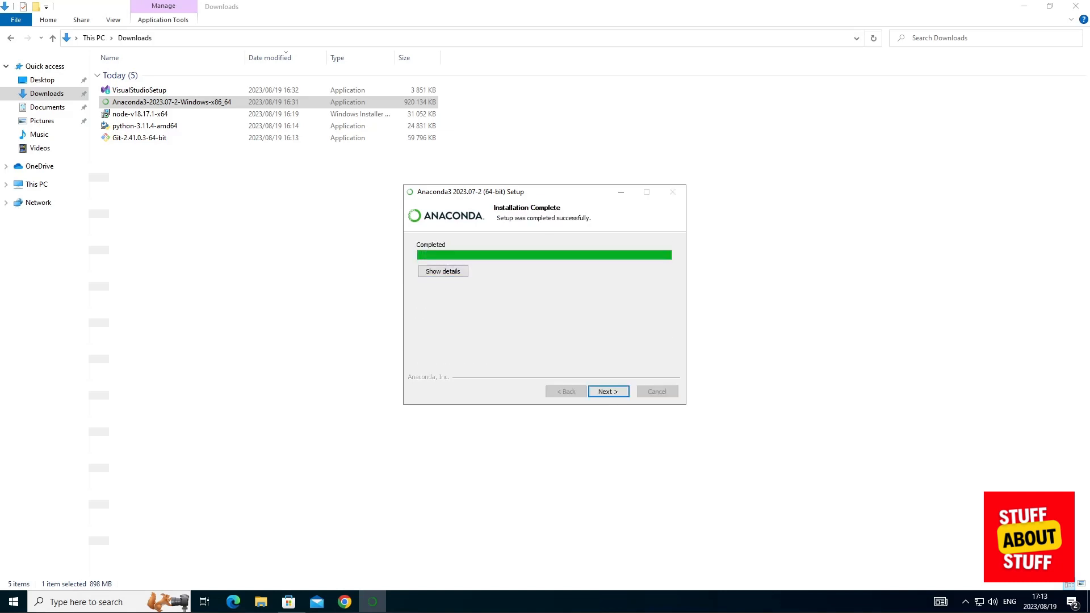
{"action": "left_click", "coordinate": [607, 391]}
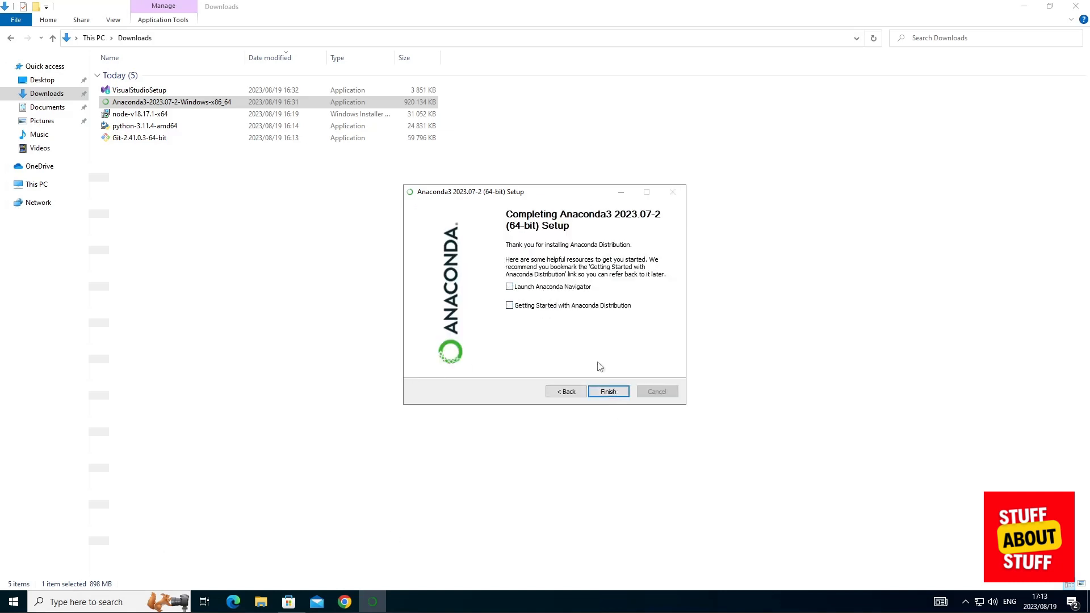
{"action": "left_click", "coordinate": [607, 391]}
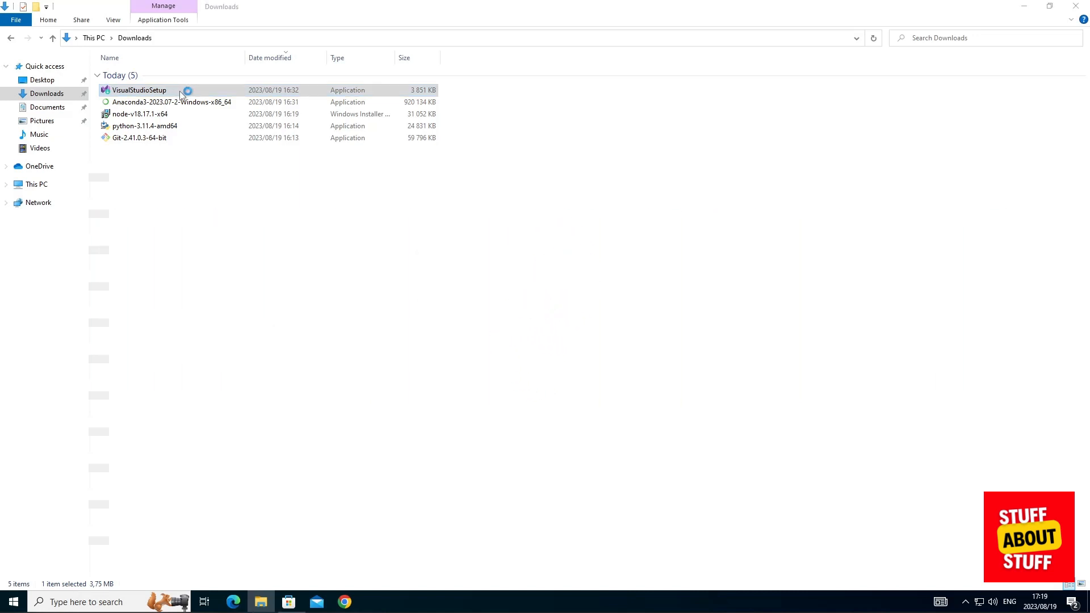
Launch VisualStudioSetup and tick the Desktop development with C++ workload
{"action": "double_click", "coordinate": [138, 89]}
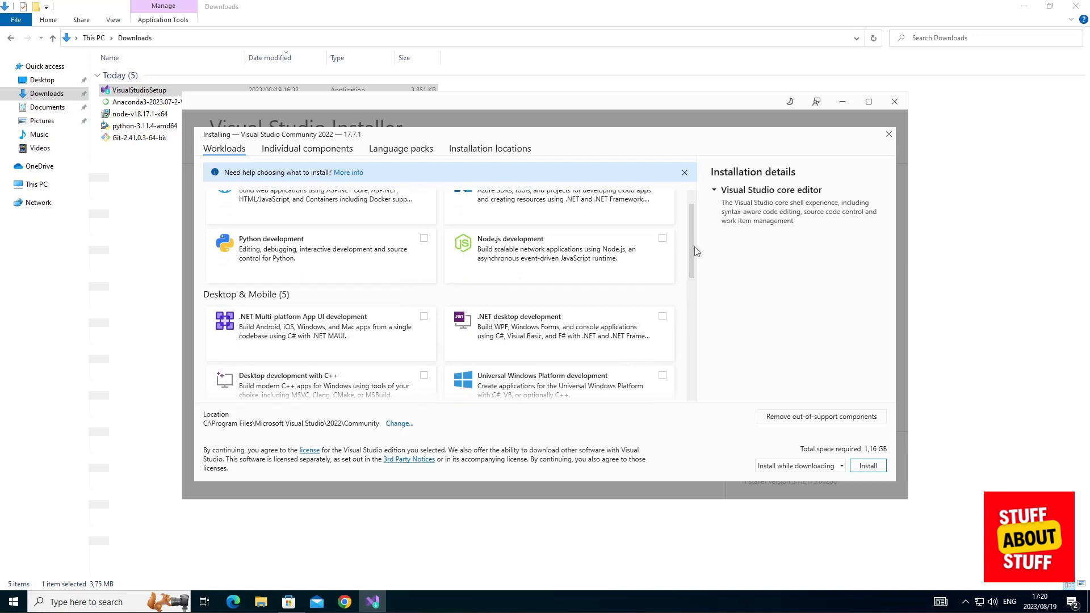
{"action": "scroll", "scroll_direction": "down", "scroll_amount": 3}
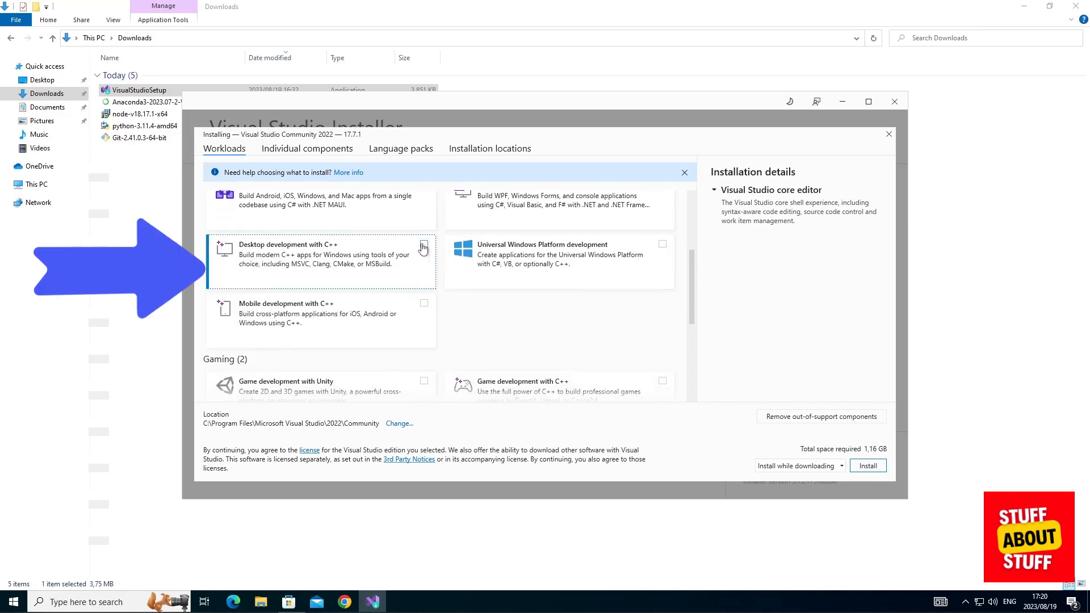
{"action": "left_click", "coordinate": [423, 244]}
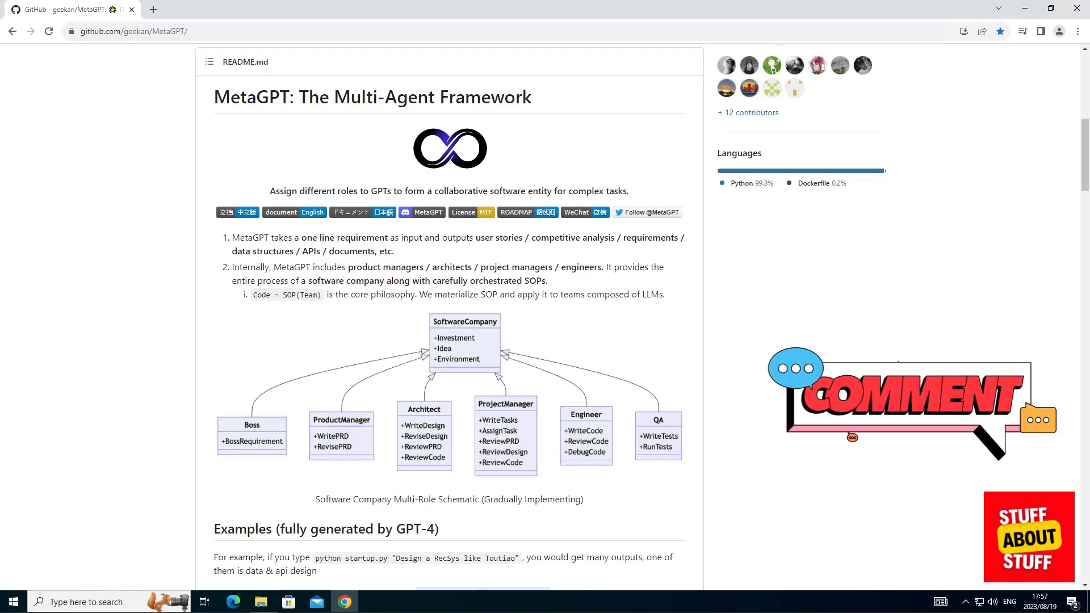
Restart the computer from the Ctrl+Alt+Del security screen
{"action": "key", "text": "ctrl+alt+delete"}
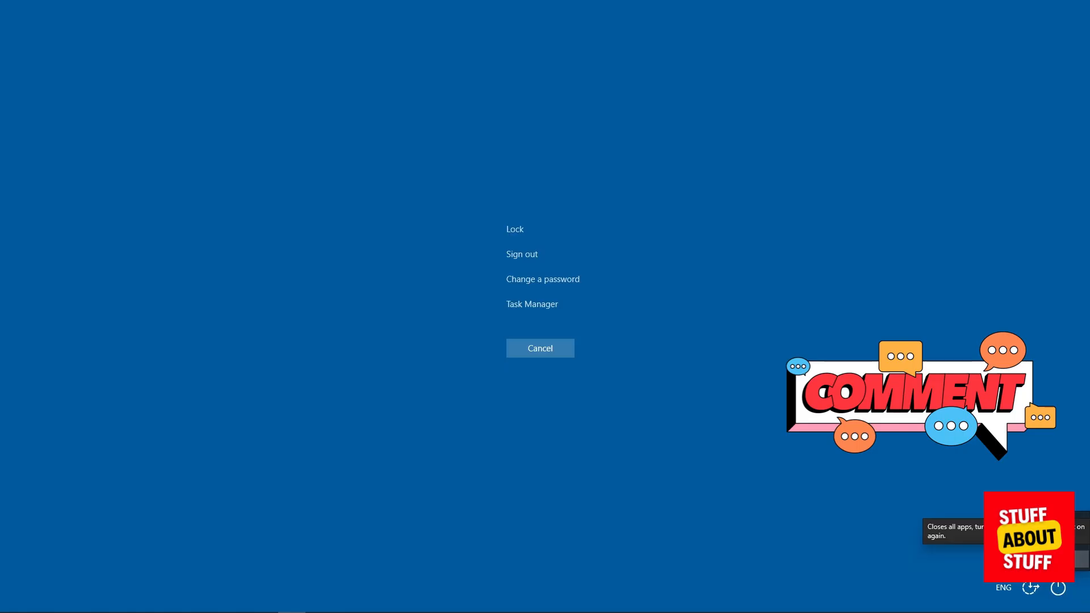
{"action": "left_click", "coordinate": [539, 348]}
{"action": "type", "text": "anac"}
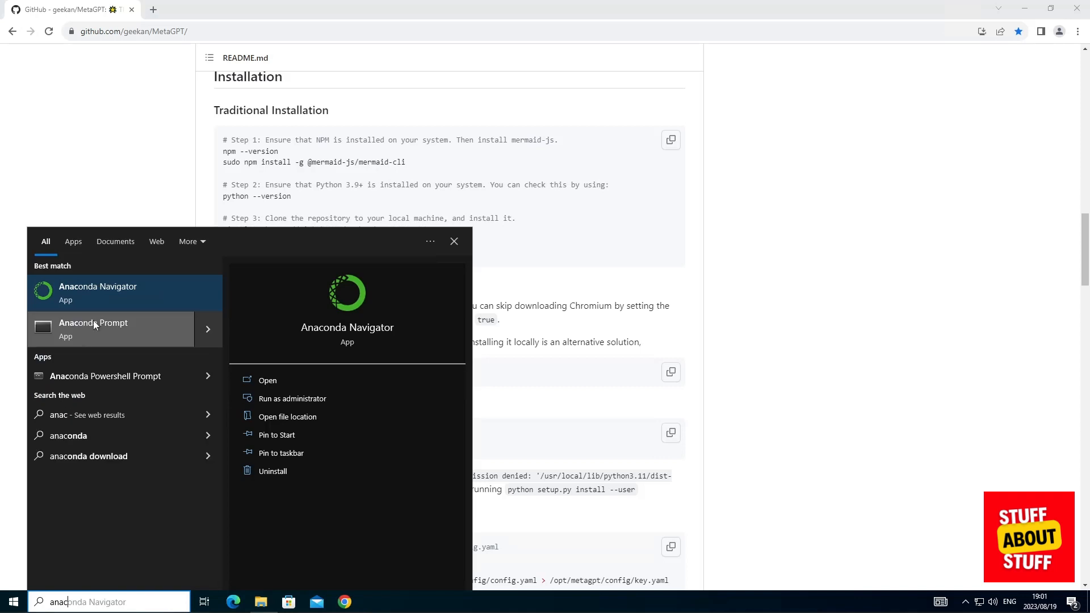
Open Anaconda Prompt from the Start search results for 'anac'
{"action": "left_click", "coordinate": [292, 398]}
{"action": "type", "text": "mkdir mgpt"}
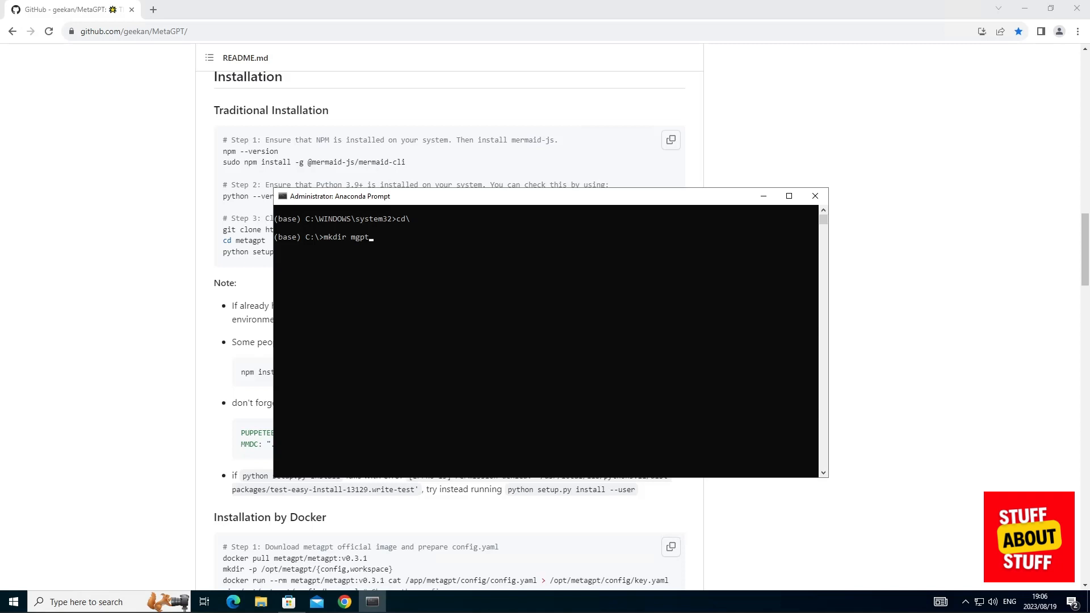
Create and enter C:\mgpt, then create the metagpt conda environment with Python 3.11.4
{"action": "key", "text": "Return"}
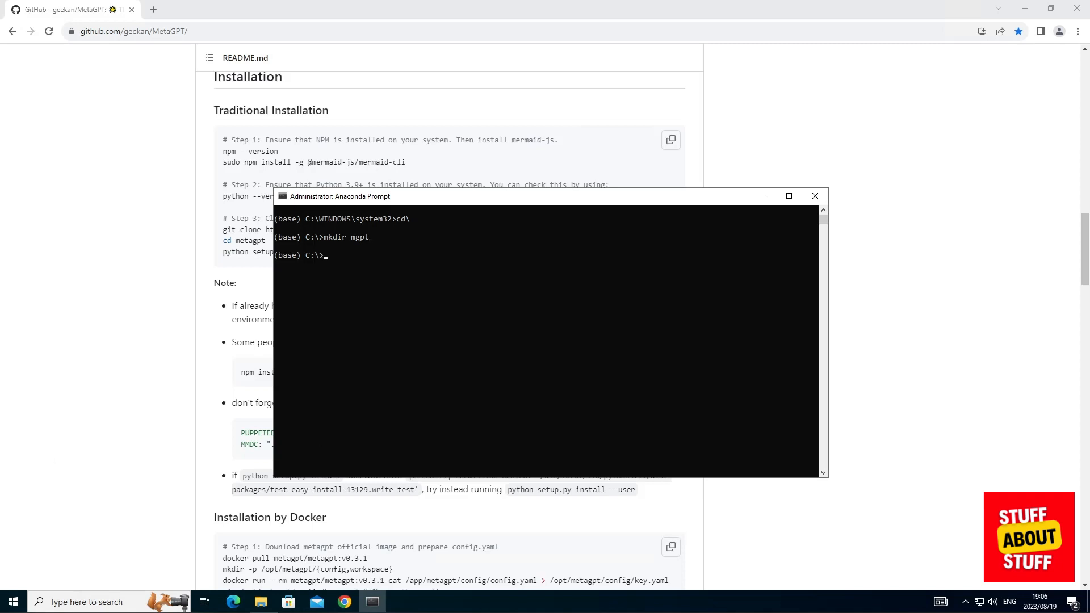
{"action": "type", "text": "cd mgpt"}
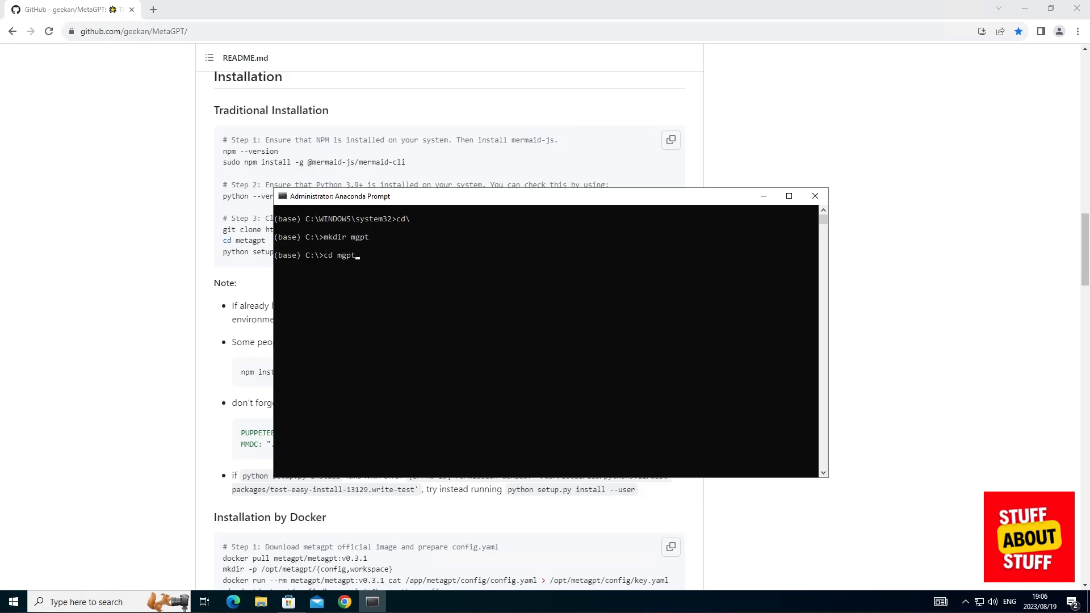
{"action": "type", "text": "conda create -n metagpt python=3.11.4"}
{"action": "type", "text": "conda activate metagpt"}
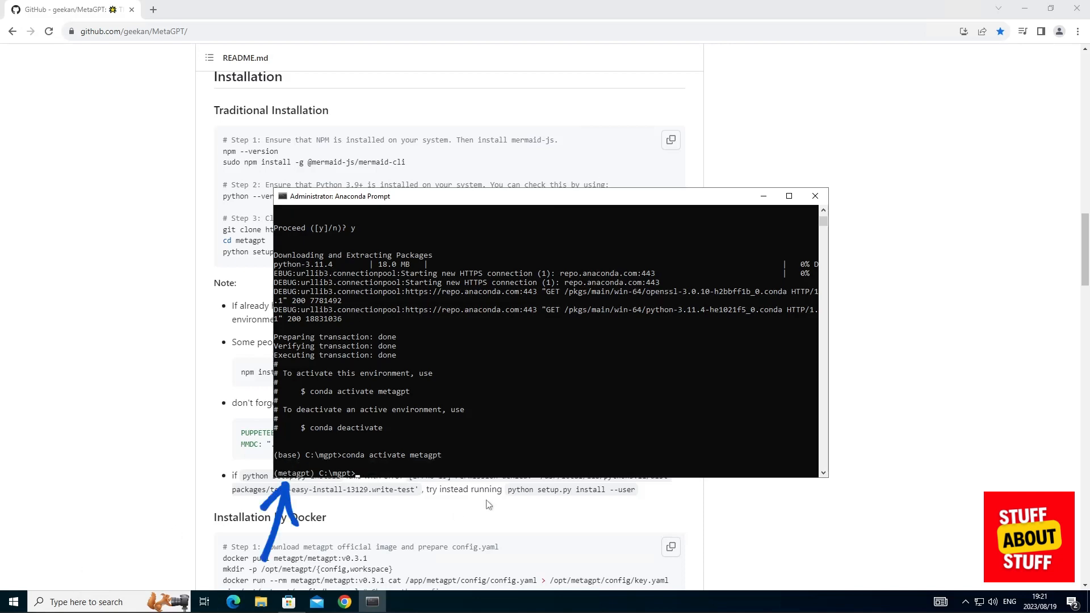
{"action": "mouse_move", "coordinate": [298, 482]}
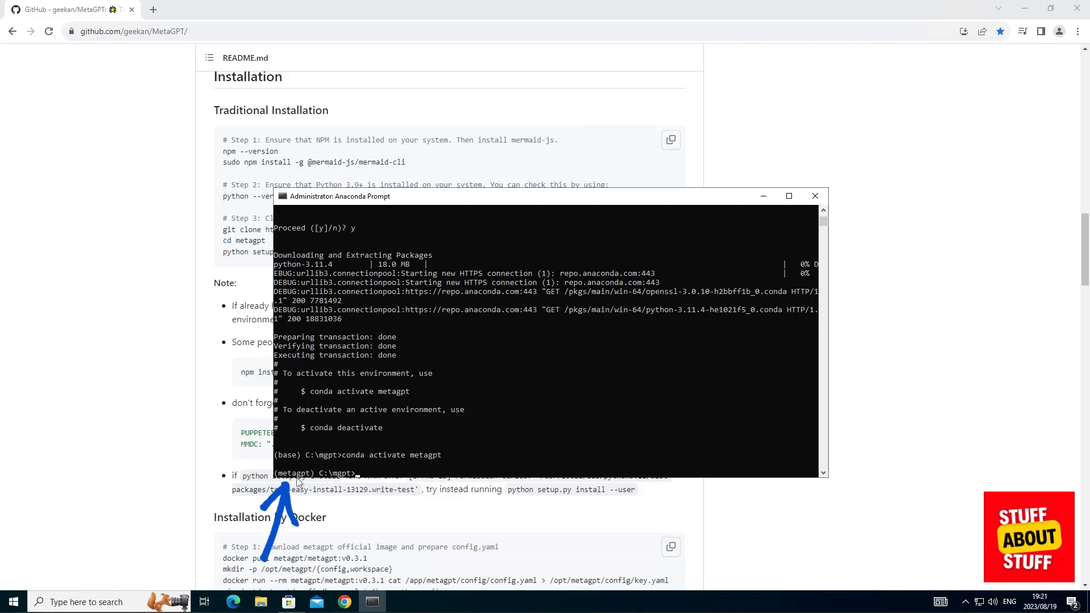
{"action": "type", "text": "npm install -g @mermaid-js/mermaid-cli"}
{"action": "type", "text": "cd metagpt"}
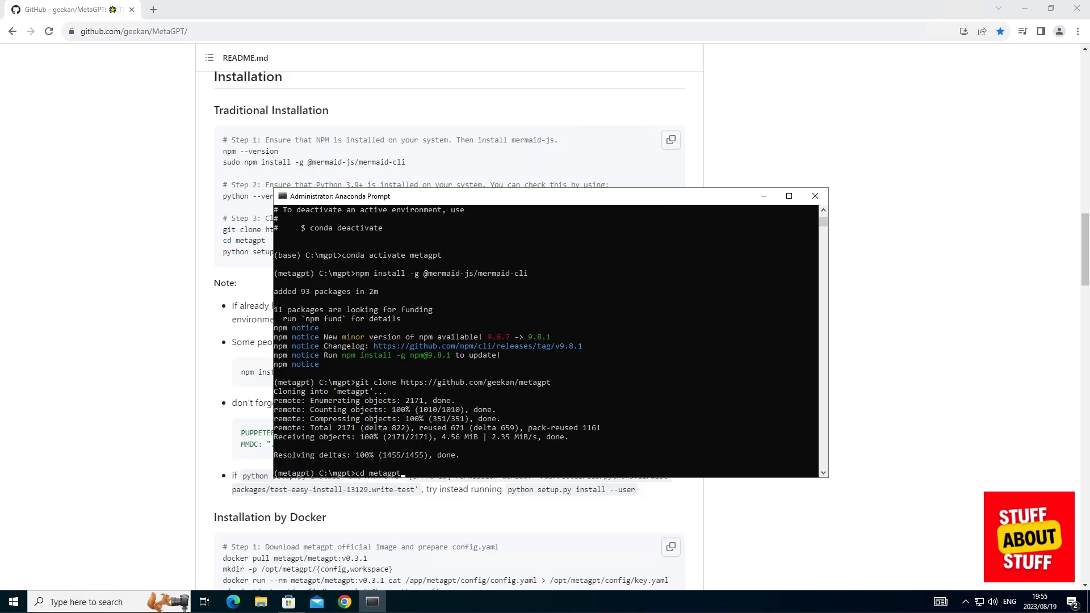
{"action": "mouse_move", "coordinate": [479, 468]}
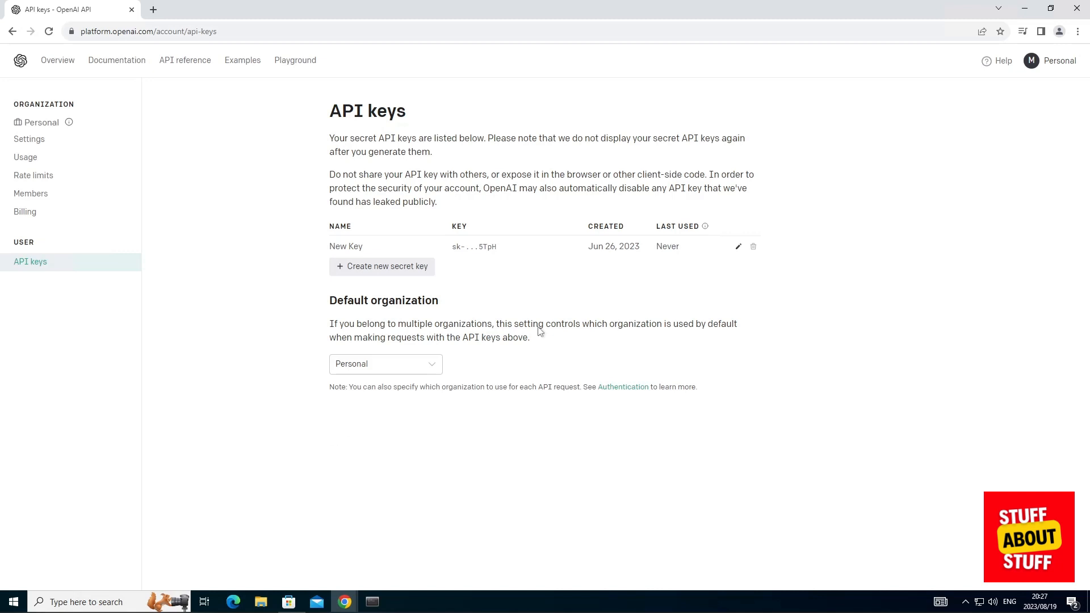
Generate an OpenAI secret key named 'MetaGPT' and copy its value
{"action": "left_click", "coordinate": [381, 267]}
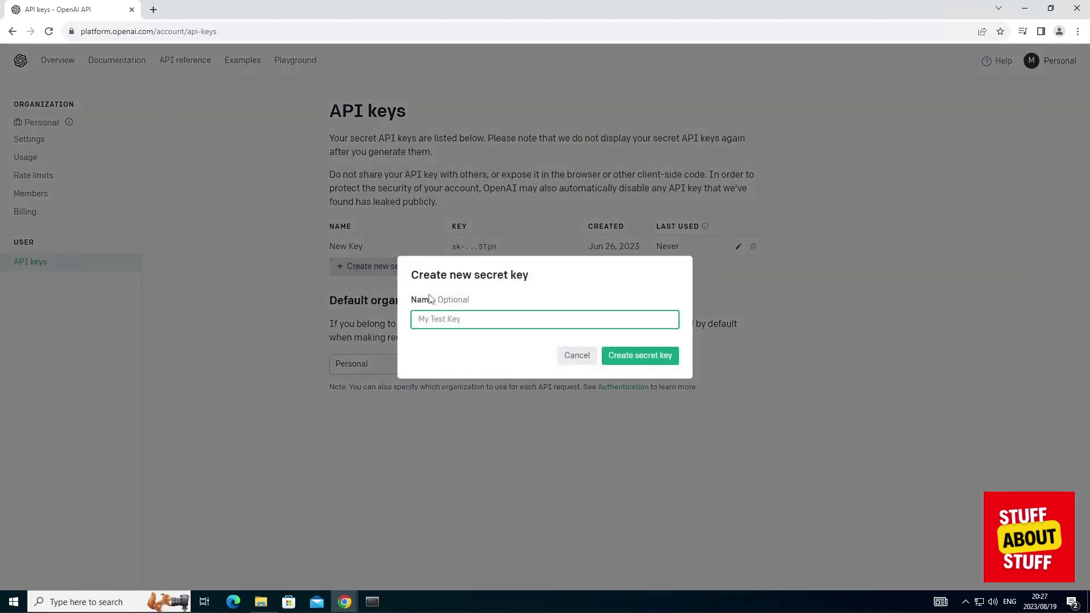
{"action": "type", "text": "MetaGPT"}
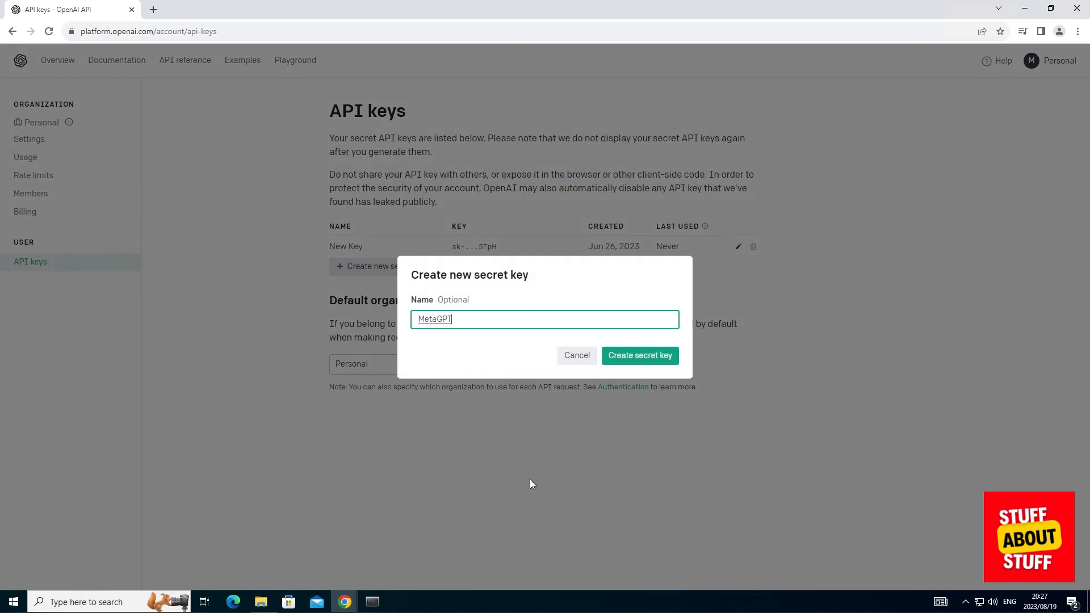
{"action": "left_click", "coordinate": [638, 356]}
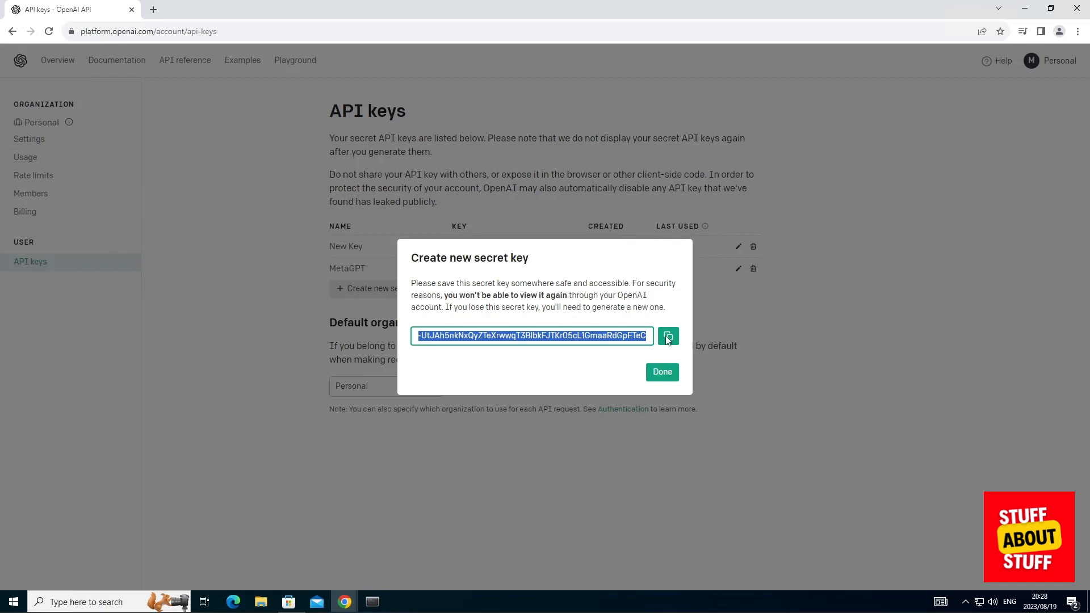
{"action": "left_click", "coordinate": [260, 601]}
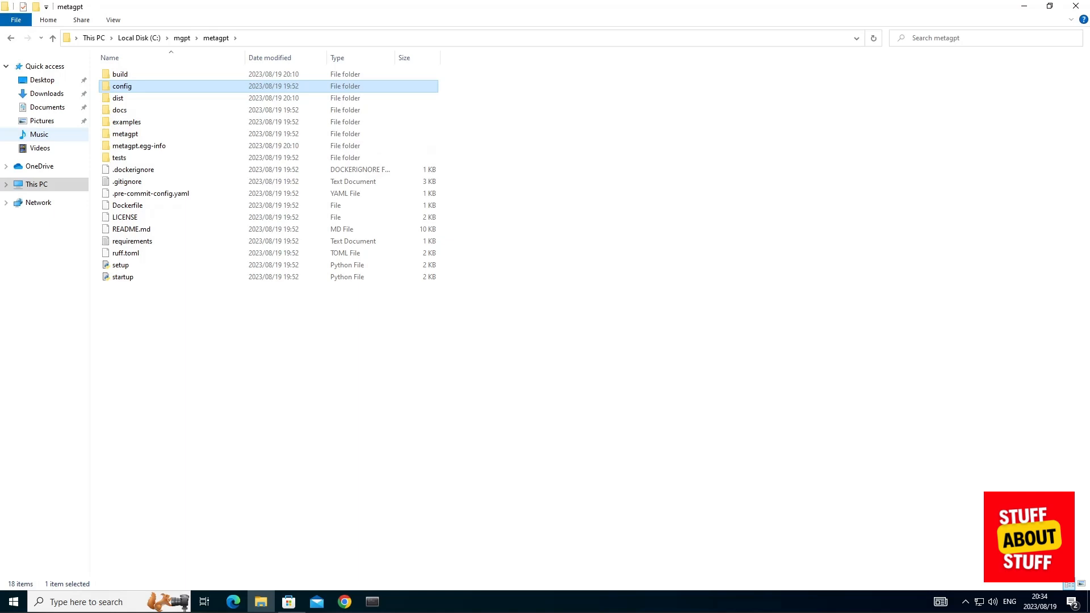
{"action": "mouse_move", "coordinate": [297, 213]}
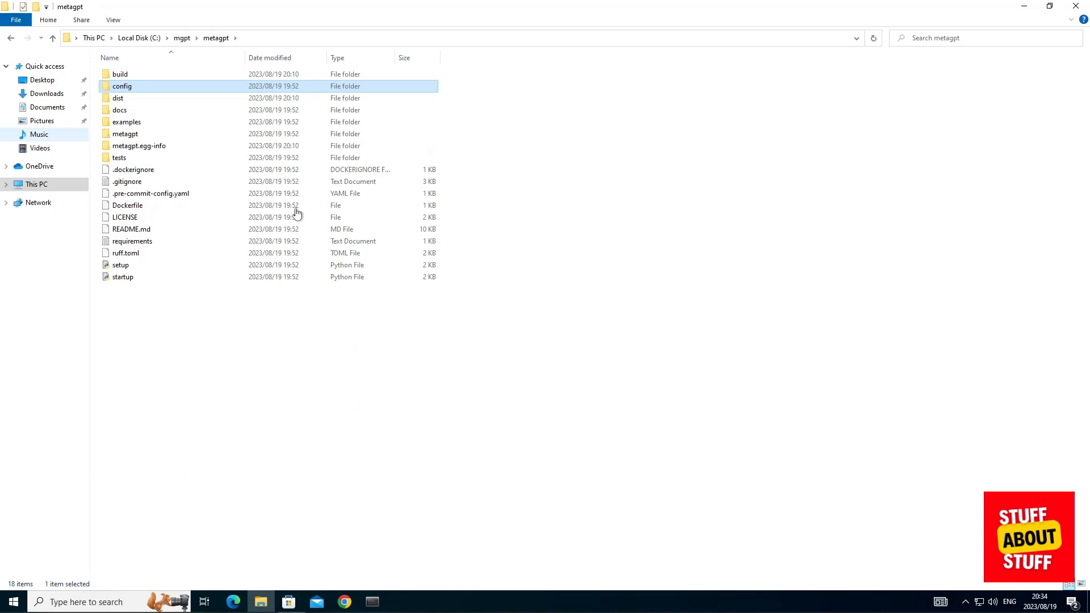
{"action": "mouse_move", "coordinate": [155, 89]}
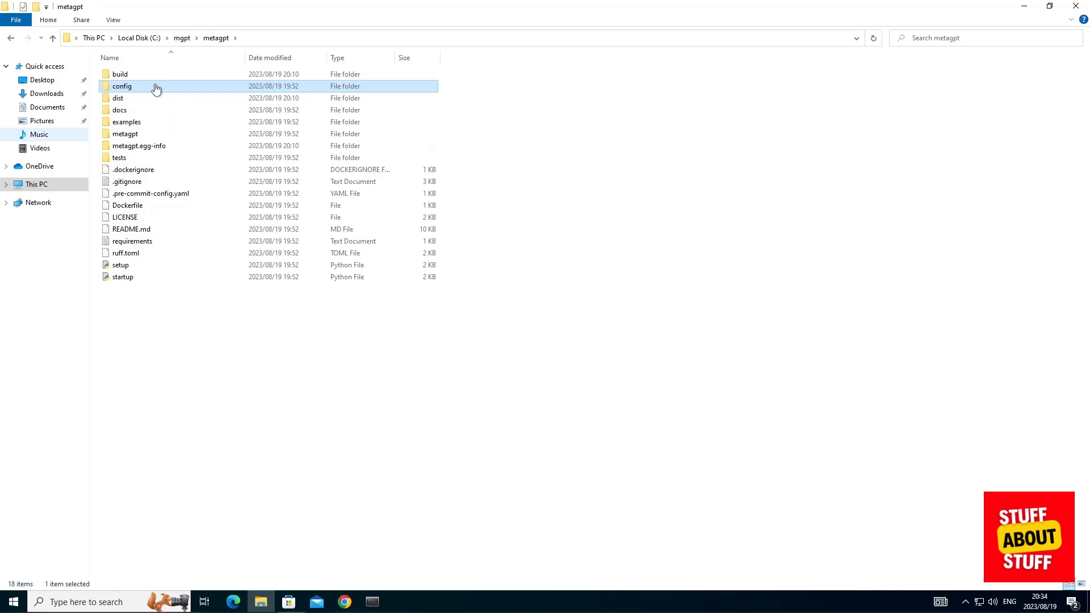
Open the metagpt config folder and bring up the context menu for config.yaml
{"action": "double_click", "coordinate": [121, 86]}
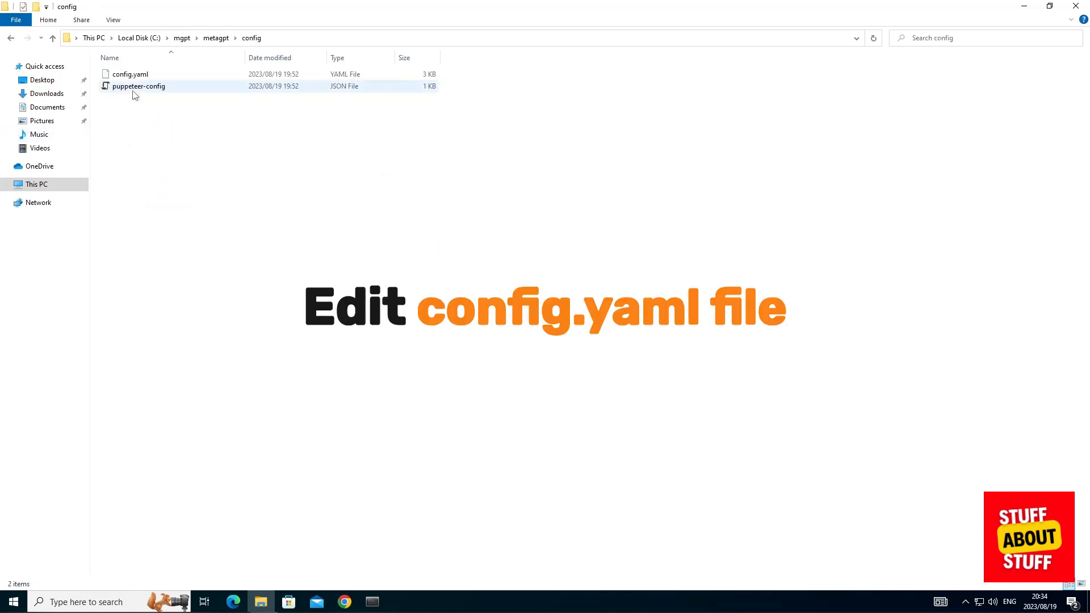
{"action": "right_click", "coordinate": [130, 74]}
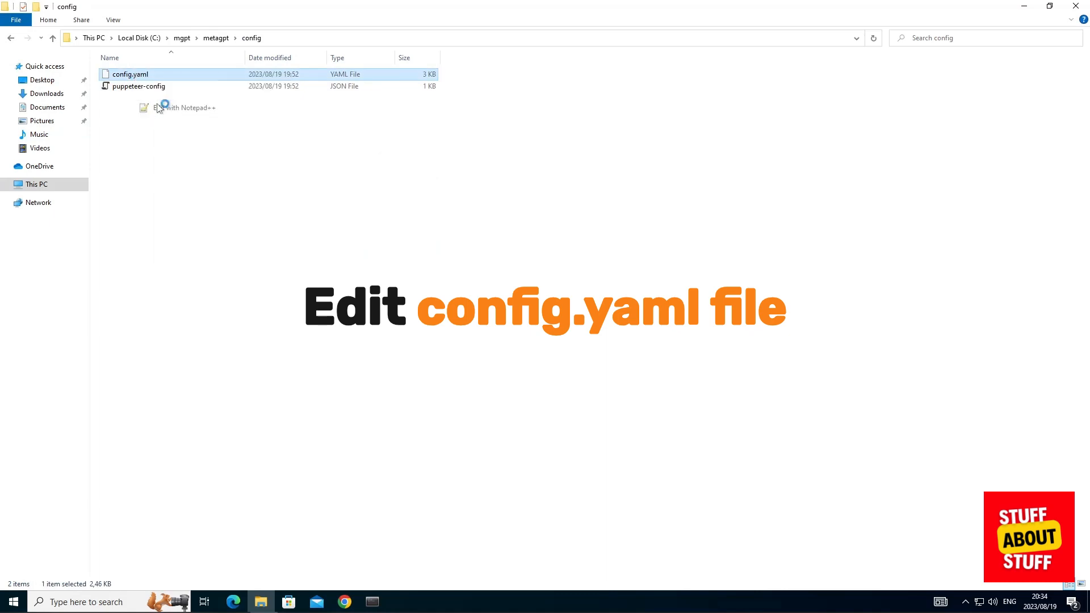
Open config.yaml in Notepad++ via 'Edit with Notepad++'
{"action": "left_click", "coordinate": [185, 108]}
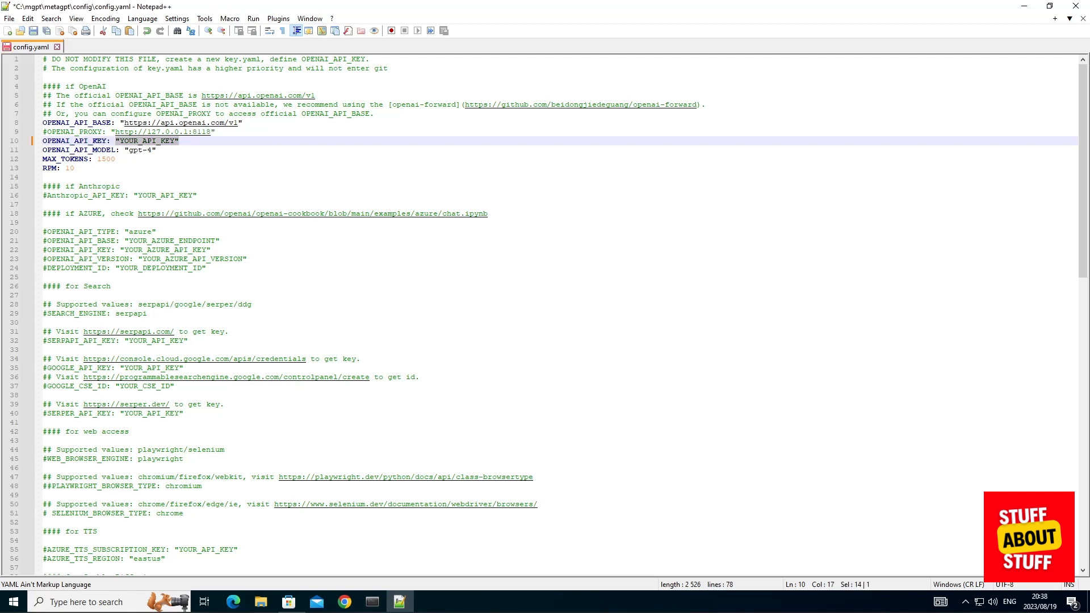
{"action": "mouse_move", "coordinate": [134, 154]}
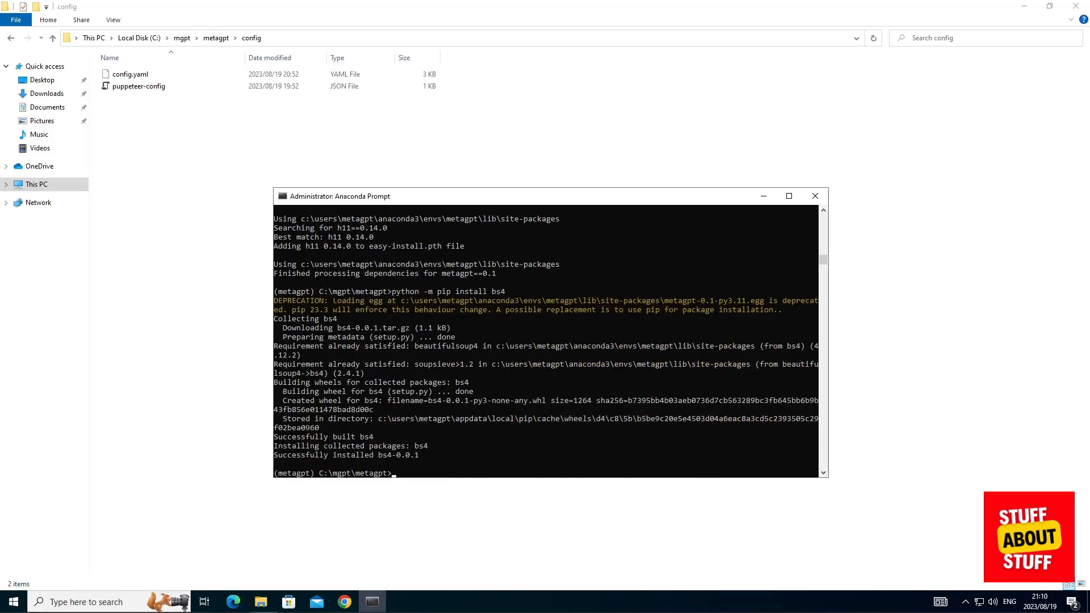
Enter the command pip install pygame in the metagpt environment
{"action": "type", "text": "pip install pygame"}
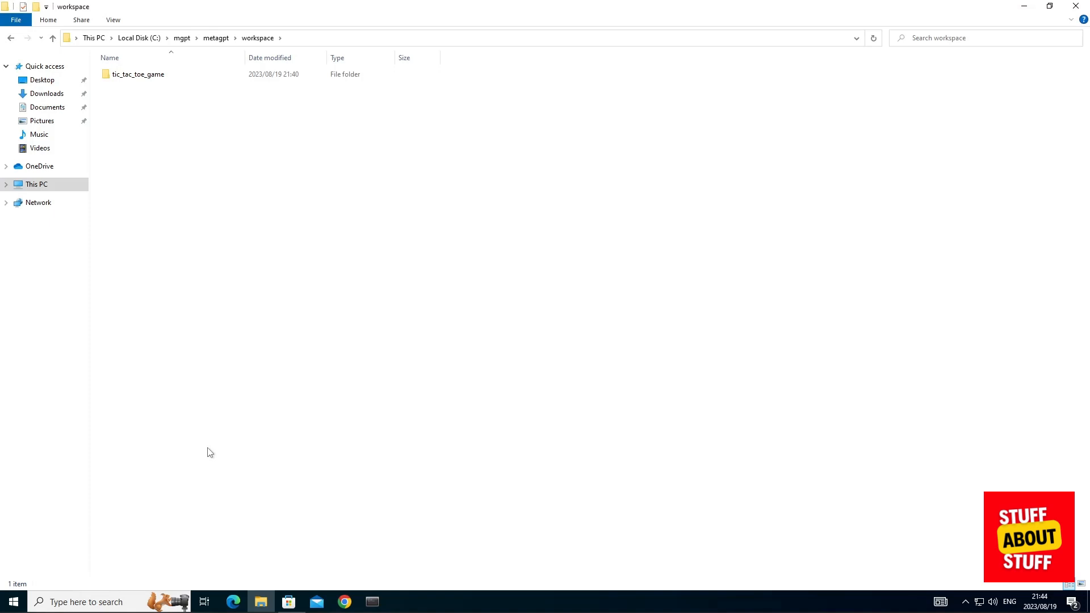
{"action": "mouse_move", "coordinate": [158, 379]}
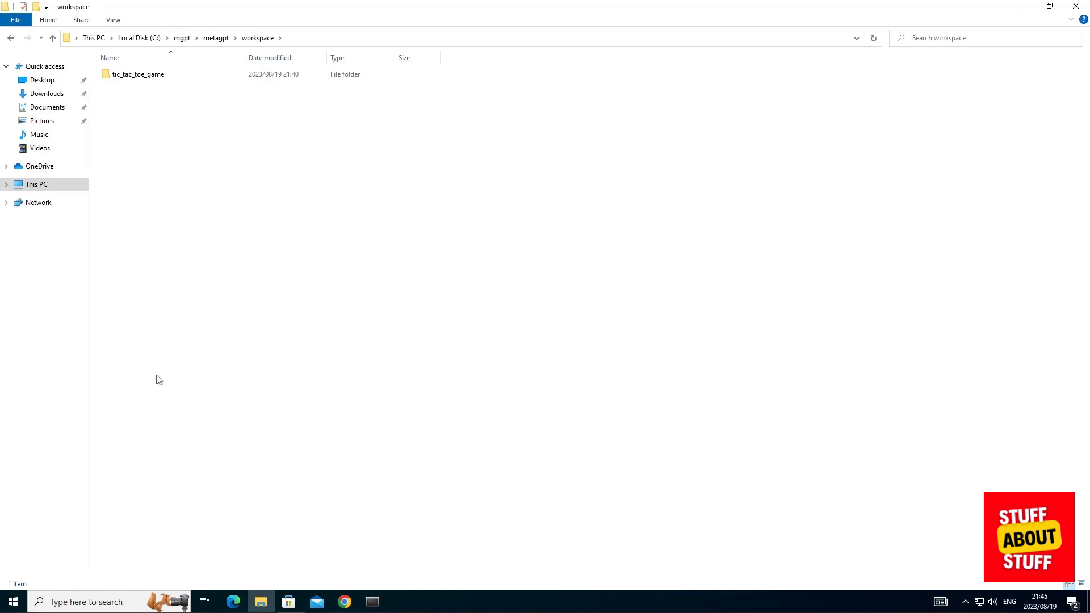
Open workspace's tic_tac_toe_game project folder and its inner tic_tac_toe_game source folder
{"action": "double_click", "coordinate": [137, 74]}
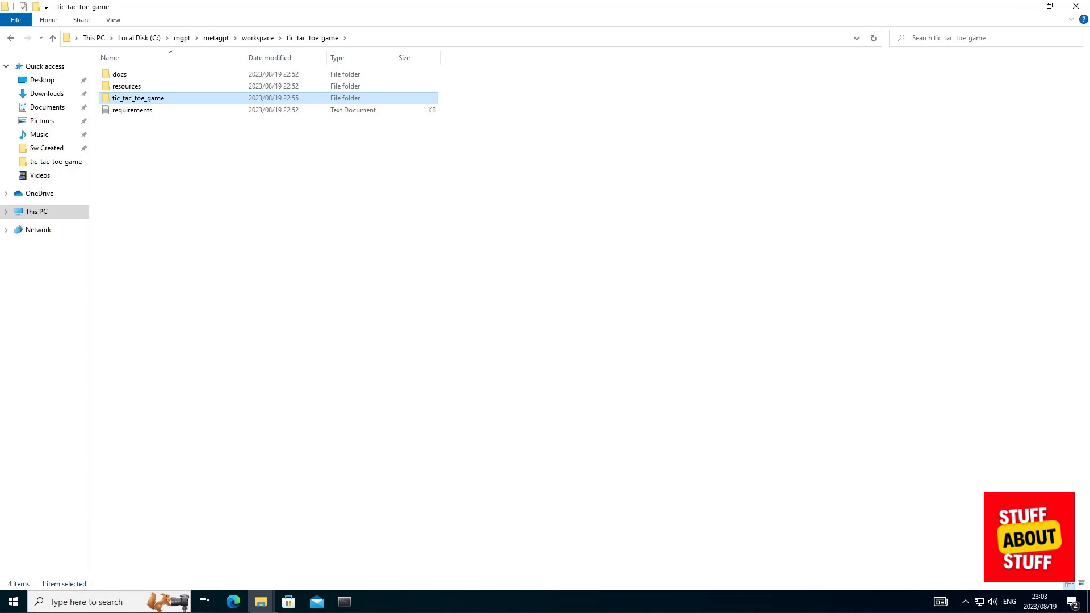
{"action": "double_click", "coordinate": [138, 98]}
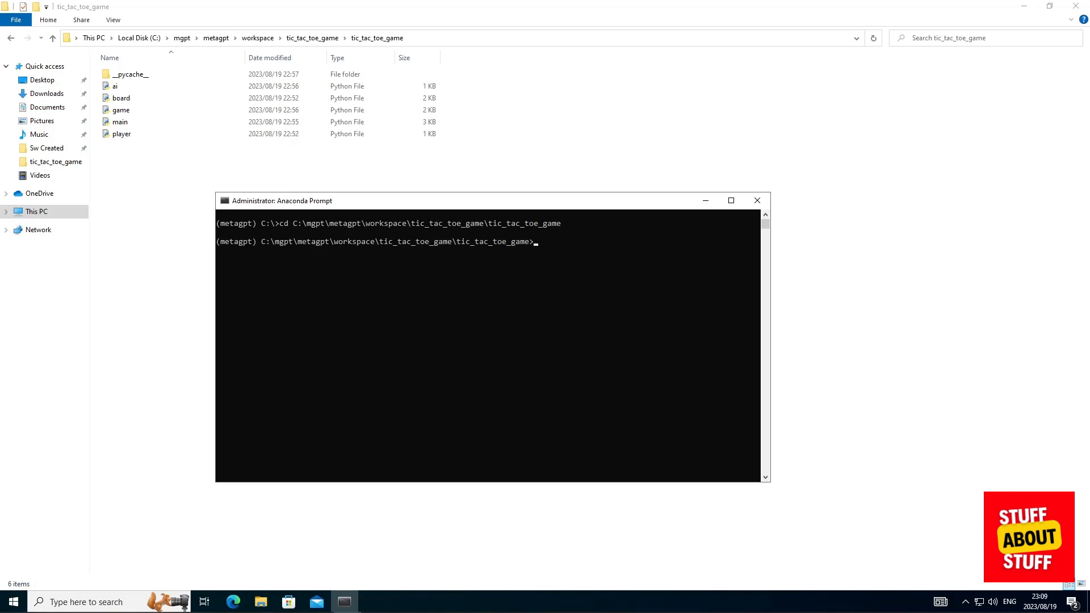
Run python main.py to launch the generated Tic Tac Toe game
{"action": "type", "text": "python main.py"}
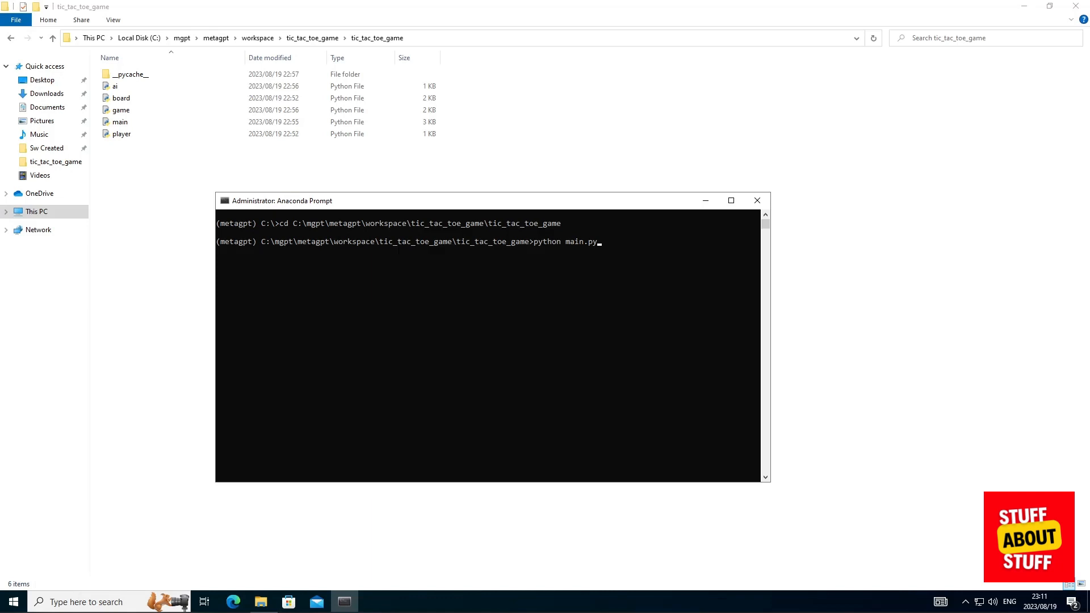
{"action": "key", "text": "Return"}
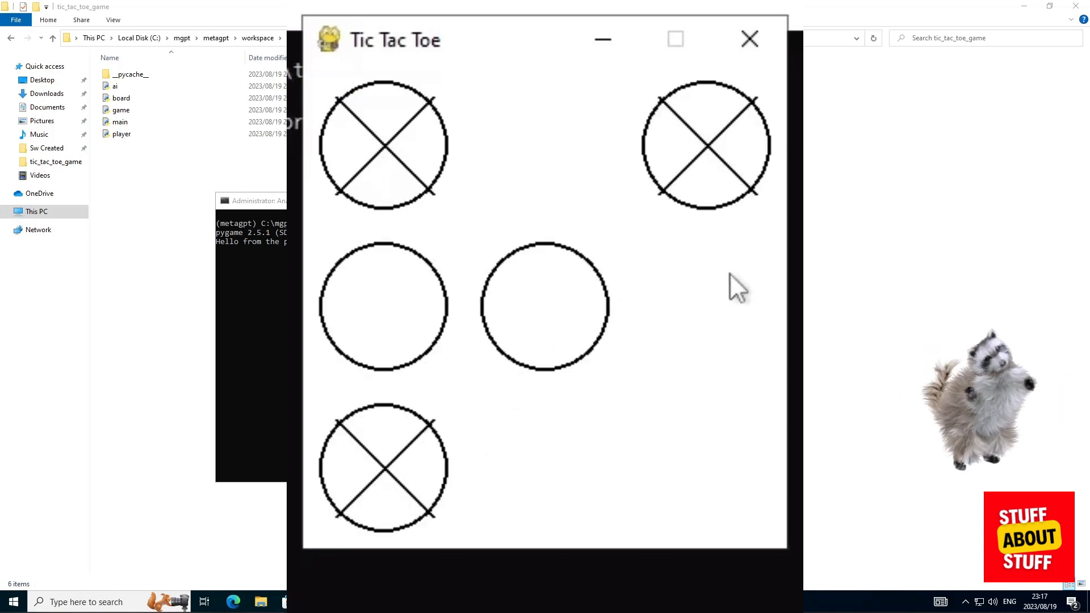
Place an O in the right-middle square to win the middle row
{"action": "left_click", "coordinate": [705, 306]}
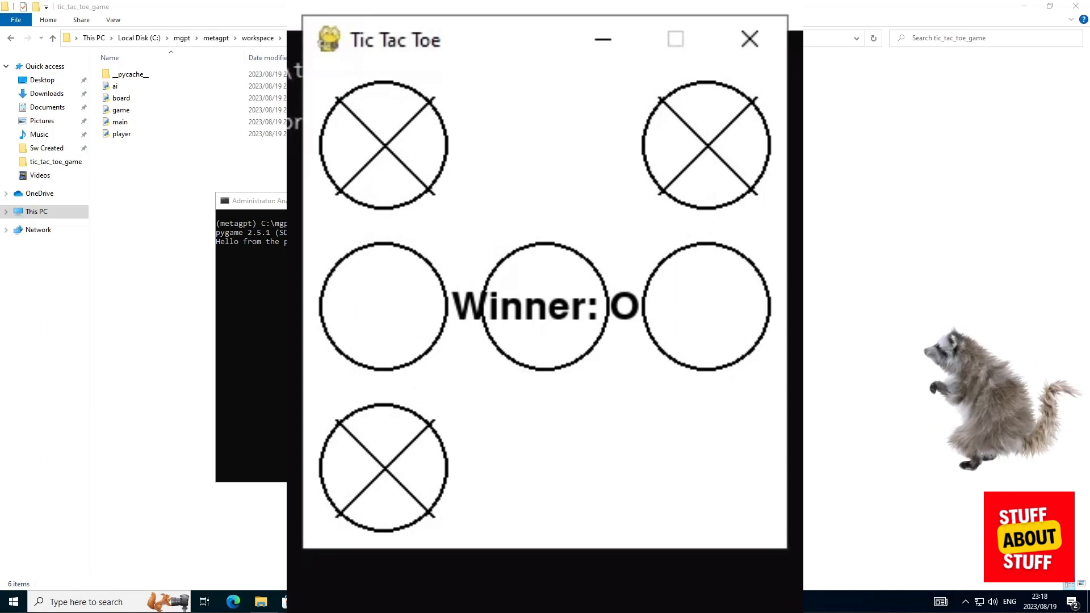